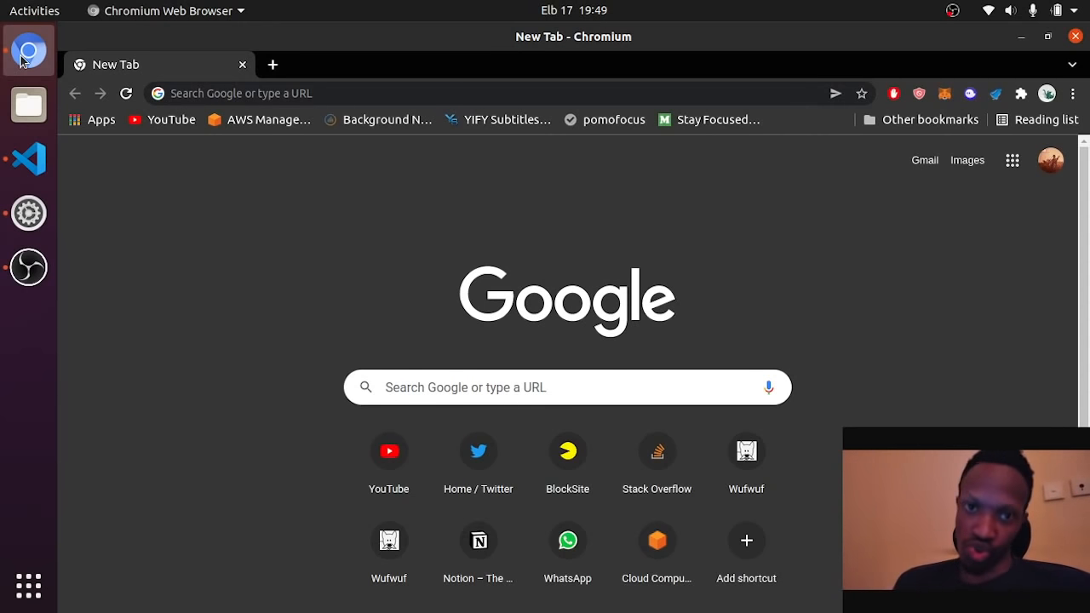
pyautogui.moveTo(443, 172)
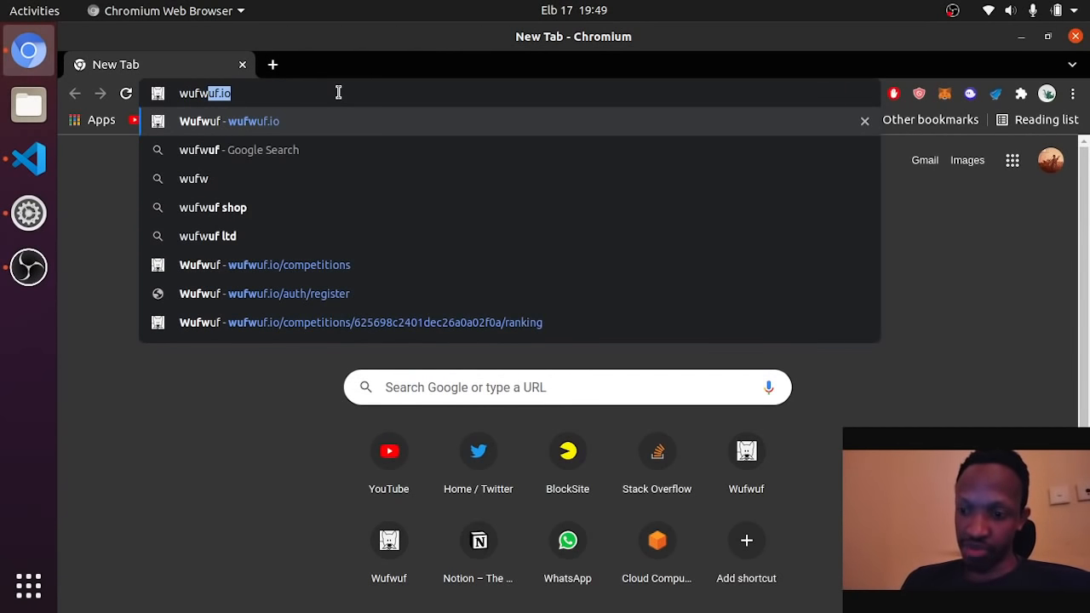
# Load wufwuf.io to reach the Wufwuf competitions page
pyautogui.write('wufwuf.io/competitions')
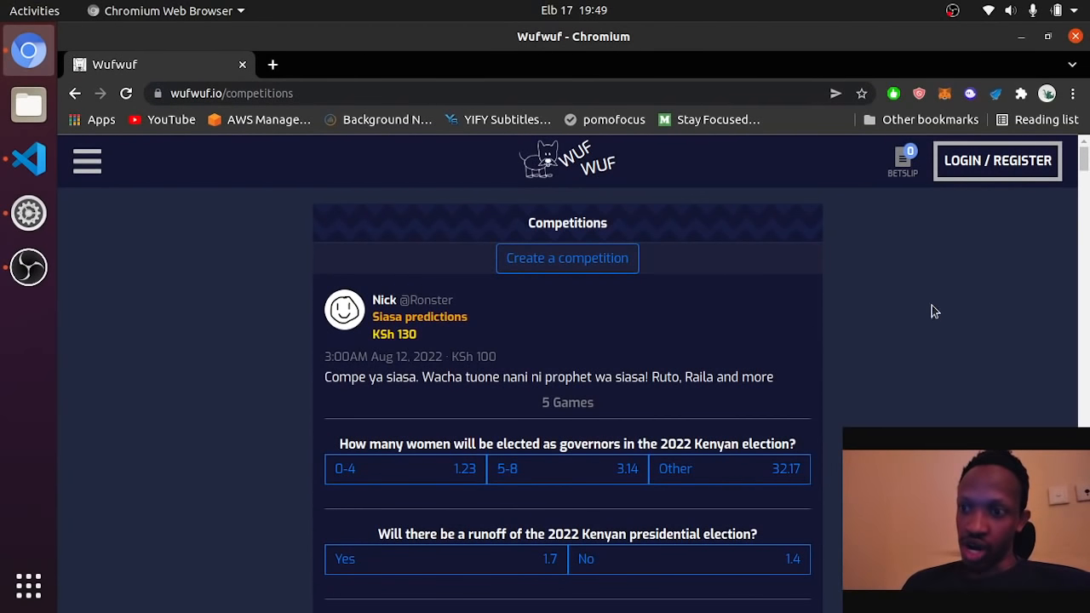
pyautogui.moveTo(985, 161)
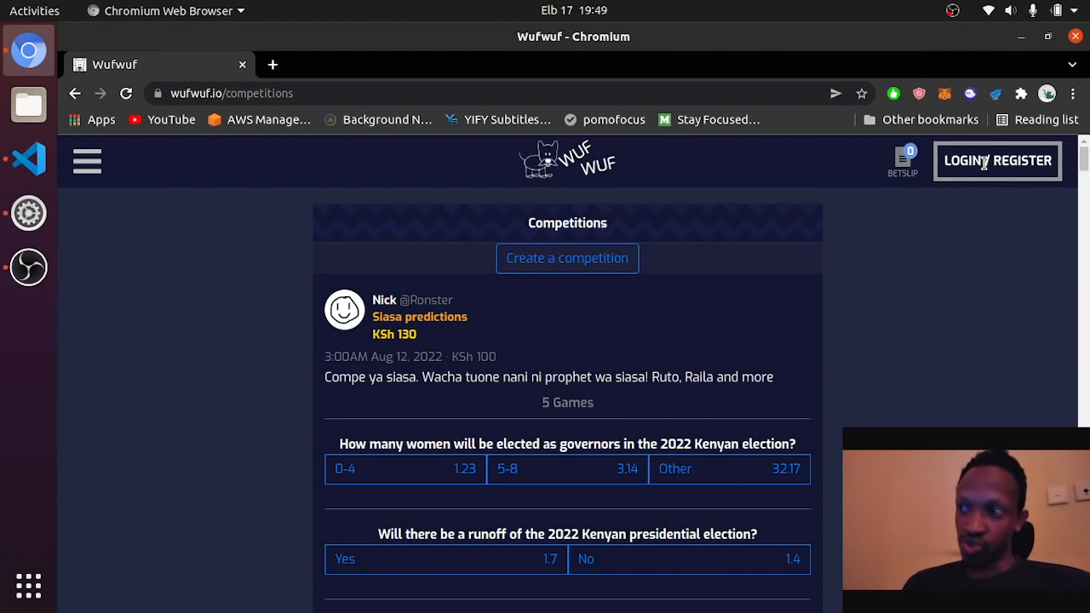
# Start a new account from LOGIN / REGISTER with username new_user5
pyautogui.click(998, 161)
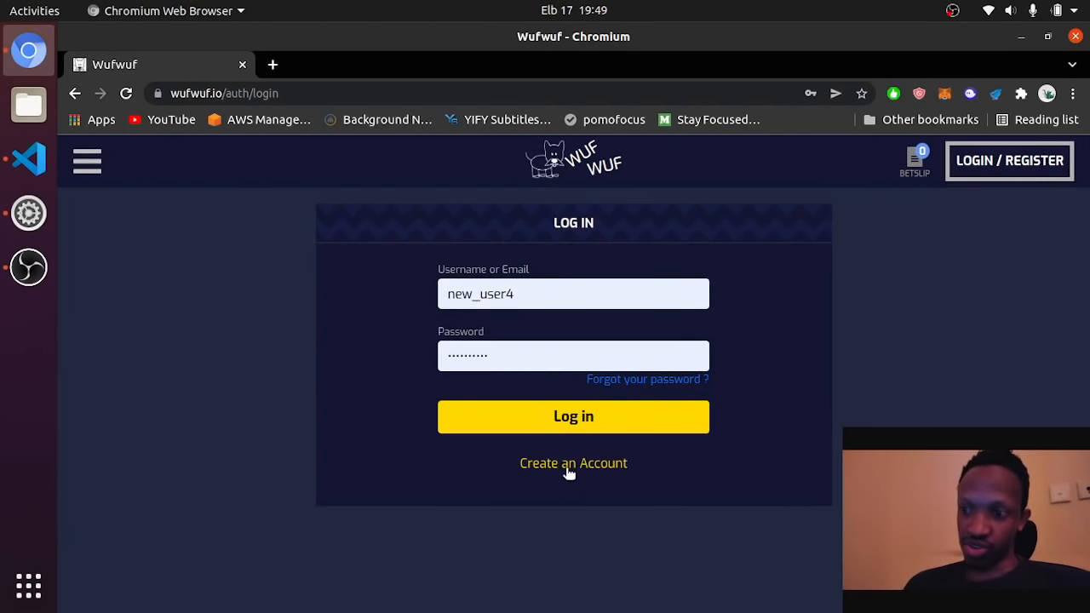
pyautogui.click(573, 463)
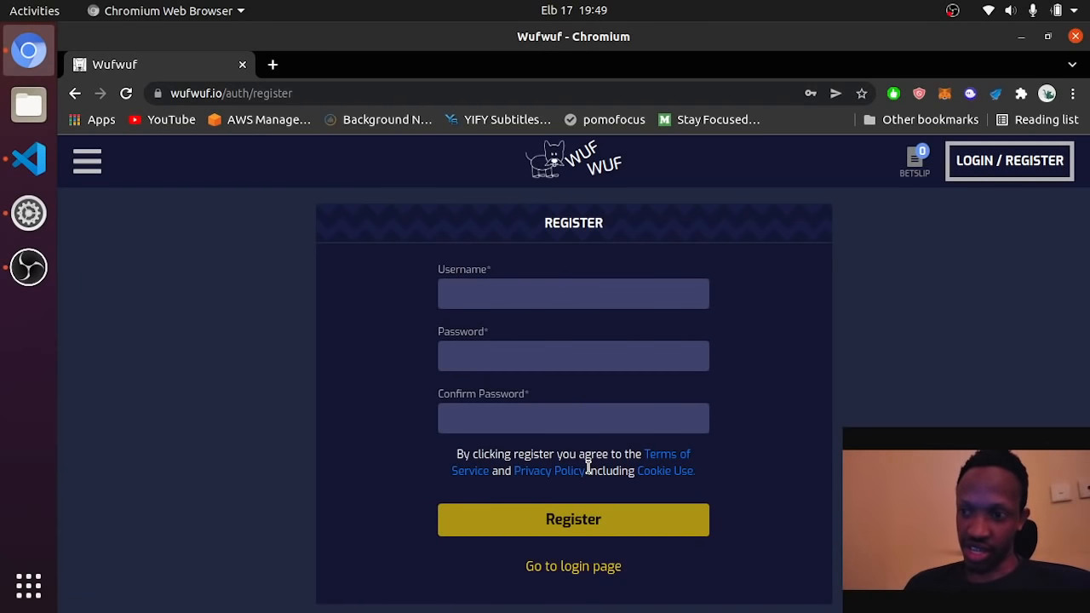
pyautogui.write('new_user4')
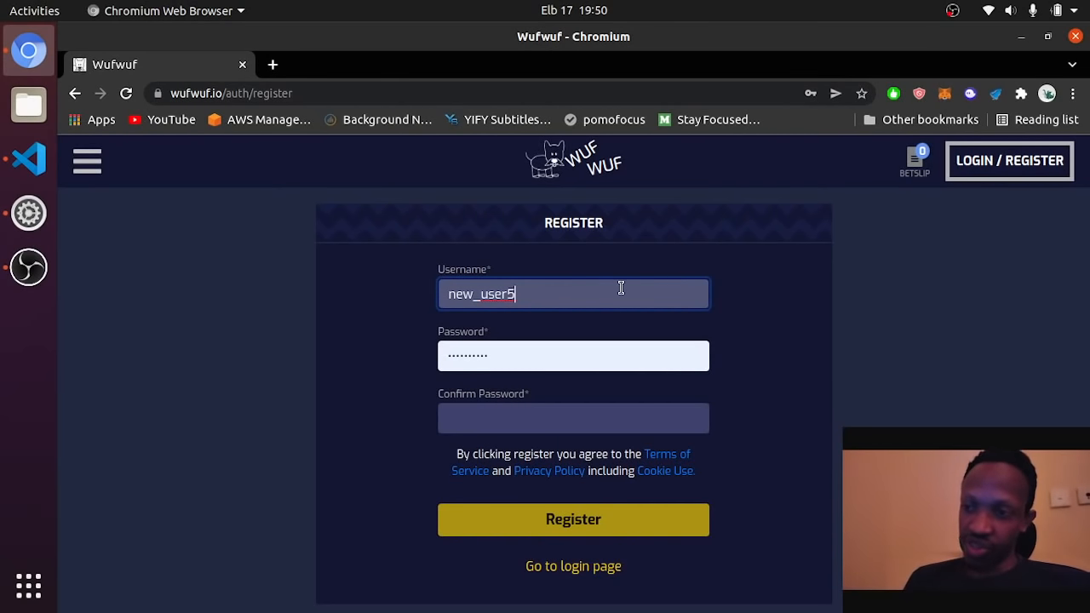
# Enter the password and matching confirmation, then submit the registration
pyautogui.click(573, 356)
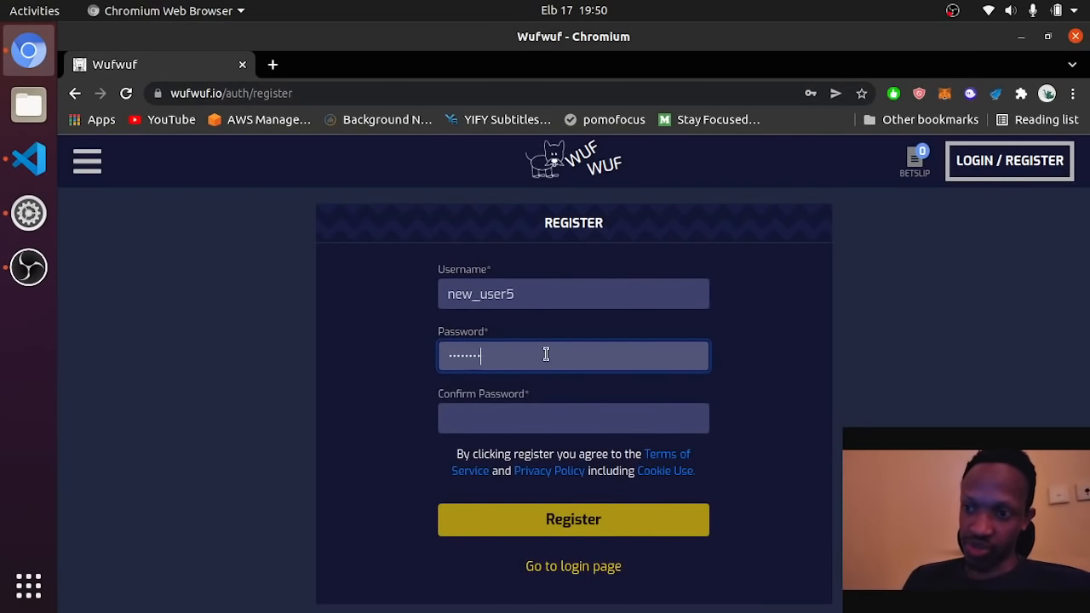
pyautogui.press('BackSpace')
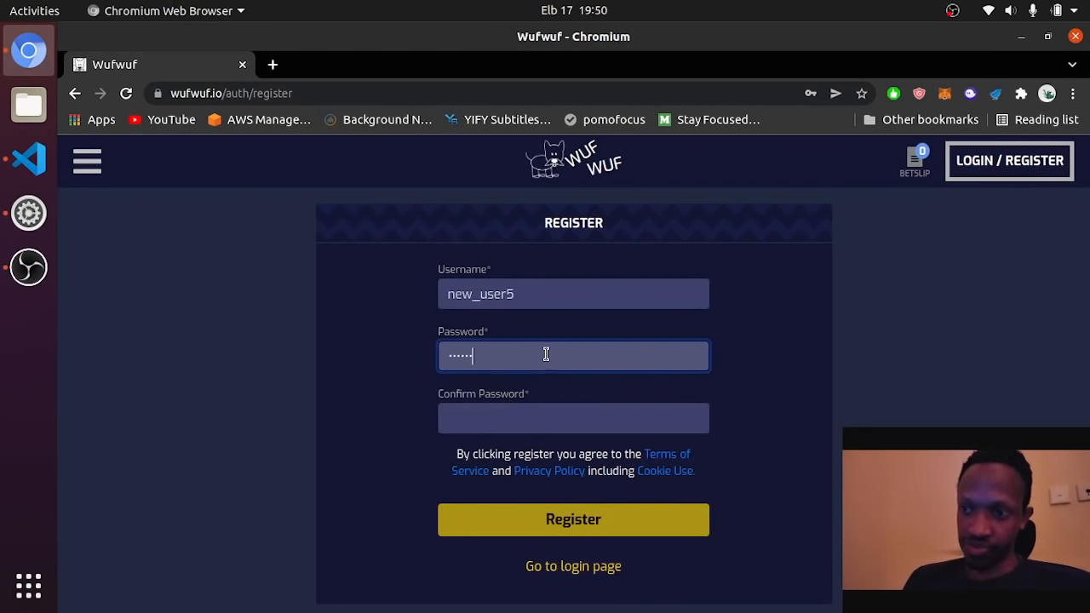
pyautogui.click(574, 419)
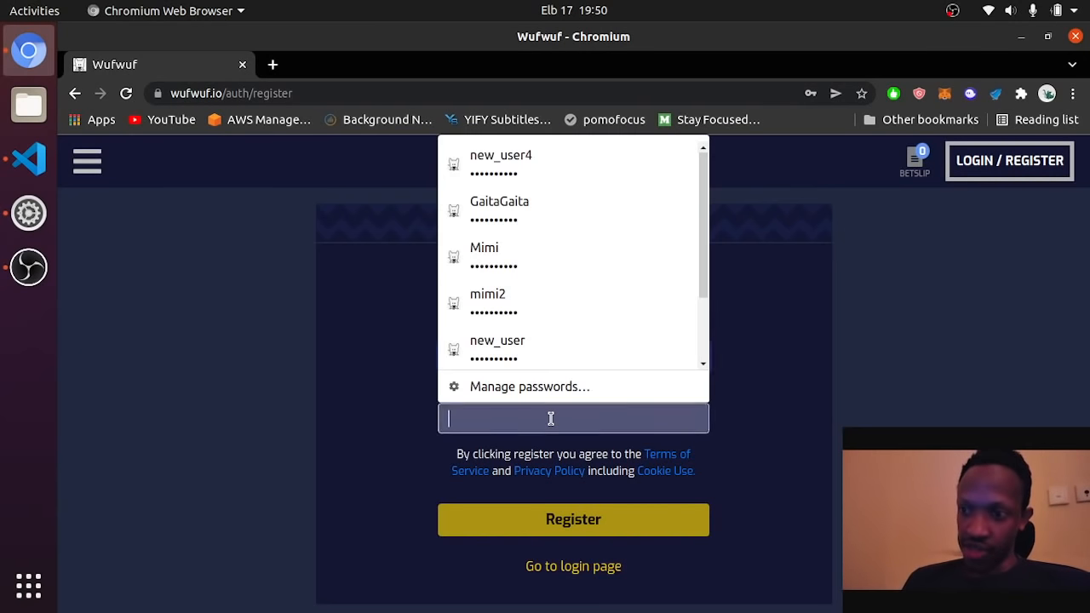
pyautogui.write('••••')
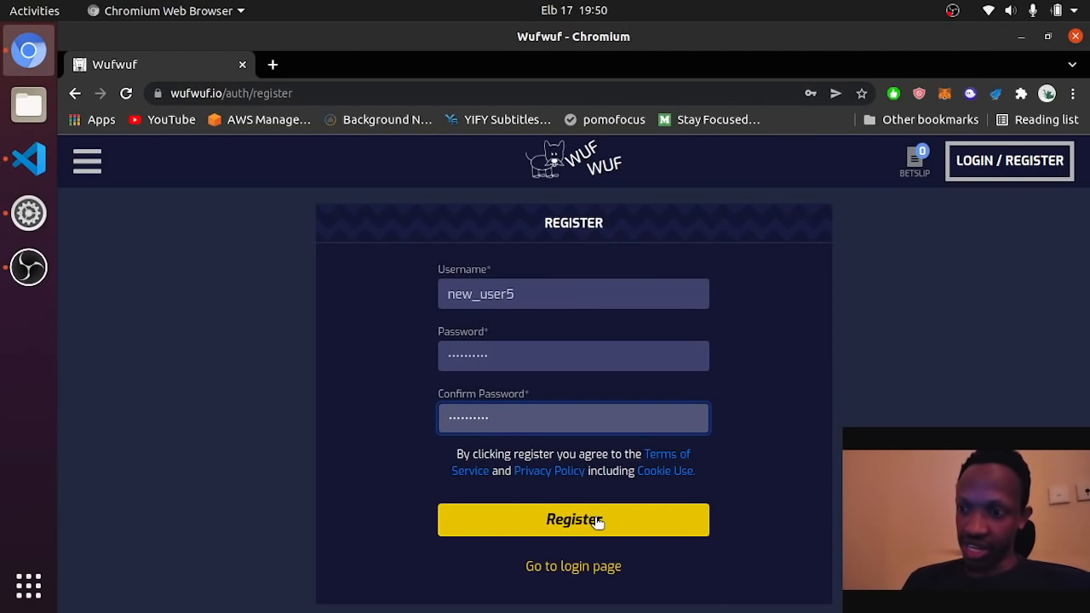
pyautogui.click(573, 520)
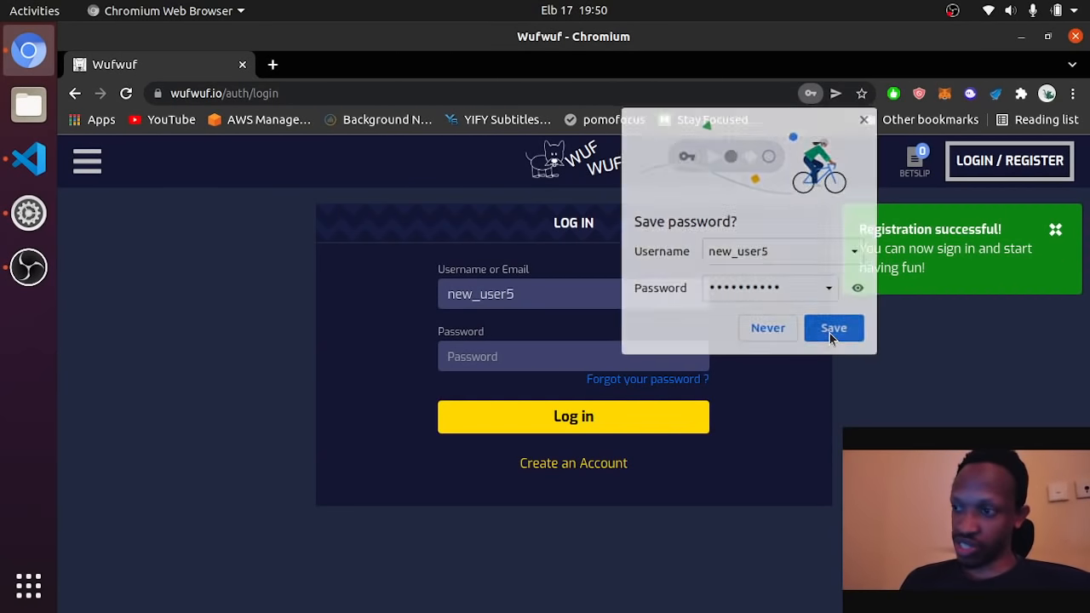
# Save new_user5's password in Chromium and log in to the competitions page
pyautogui.click(833, 328)
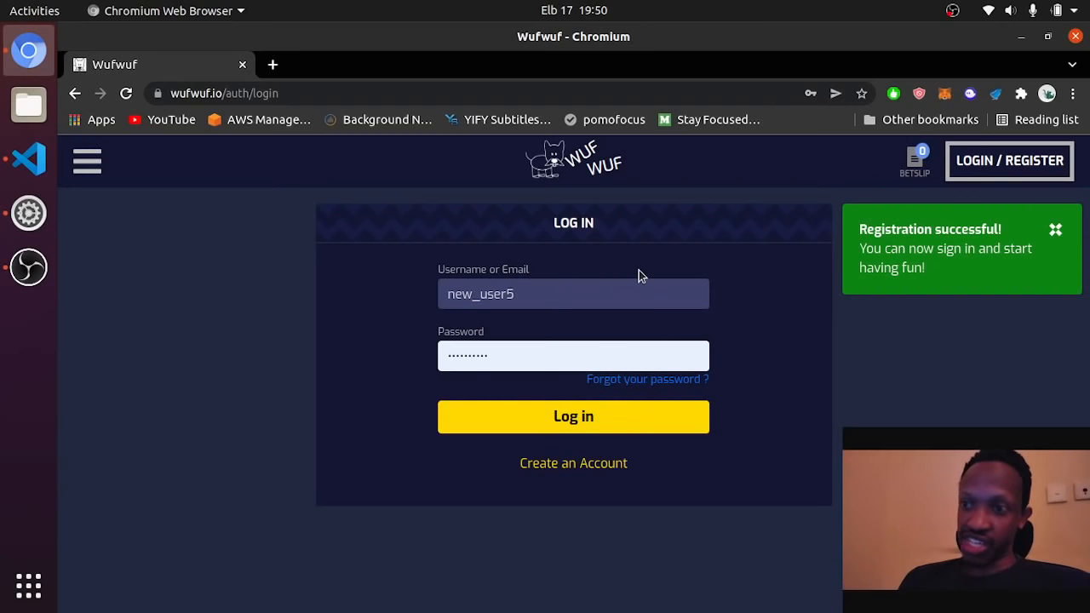
pyautogui.moveTo(482, 347)
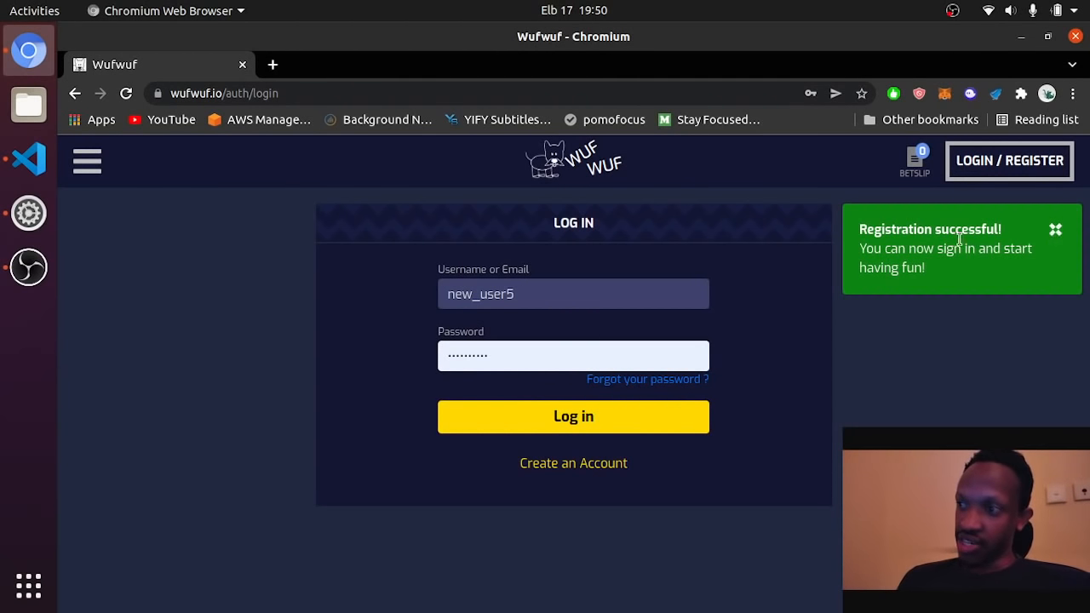
pyautogui.moveTo(920, 292)
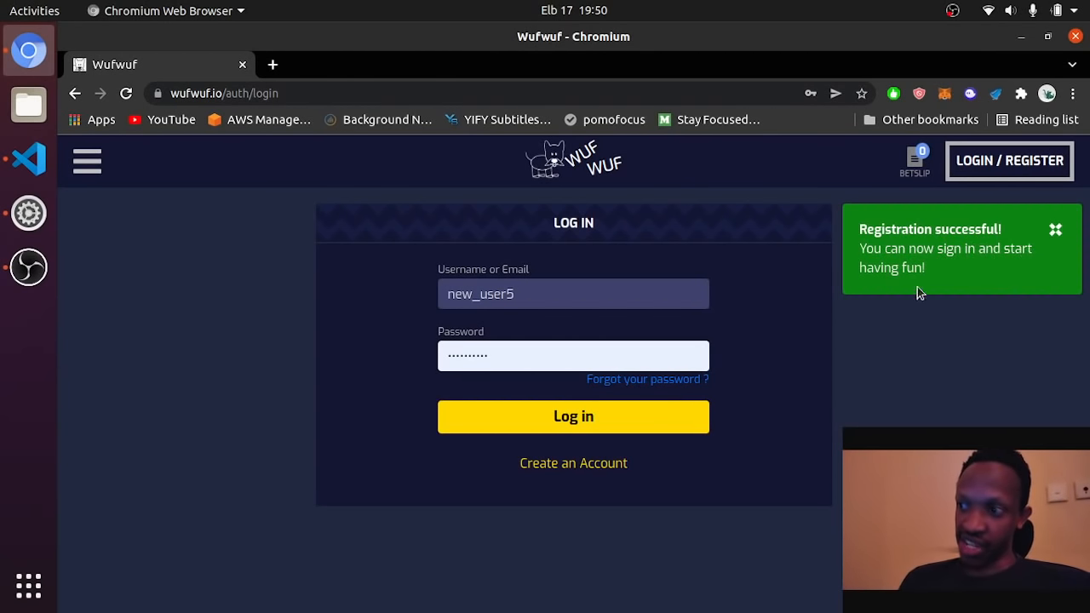
pyautogui.click(573, 417)
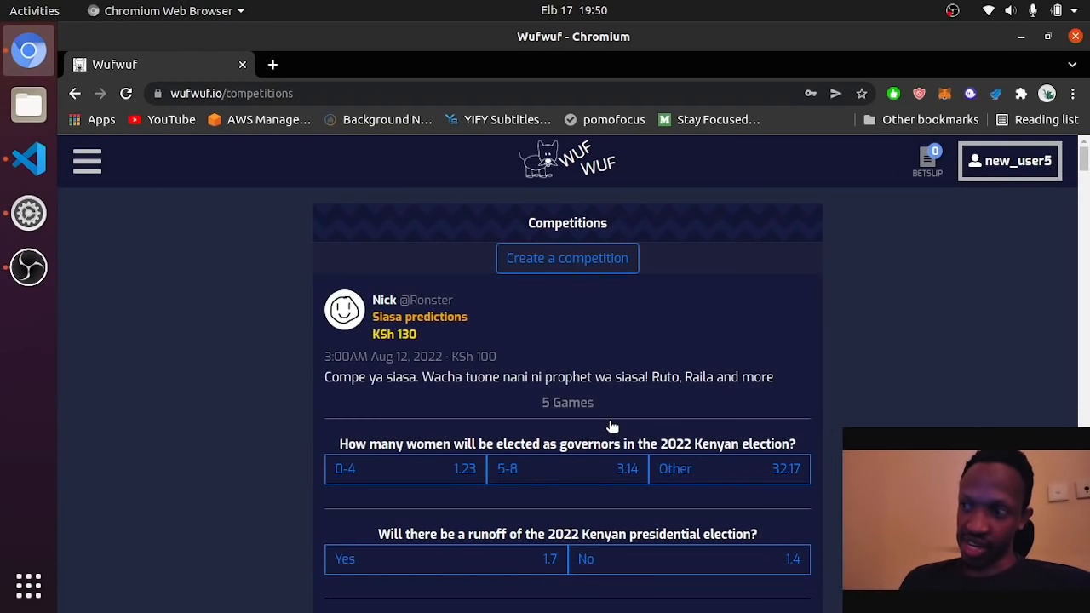
pyautogui.moveTo(409, 443)
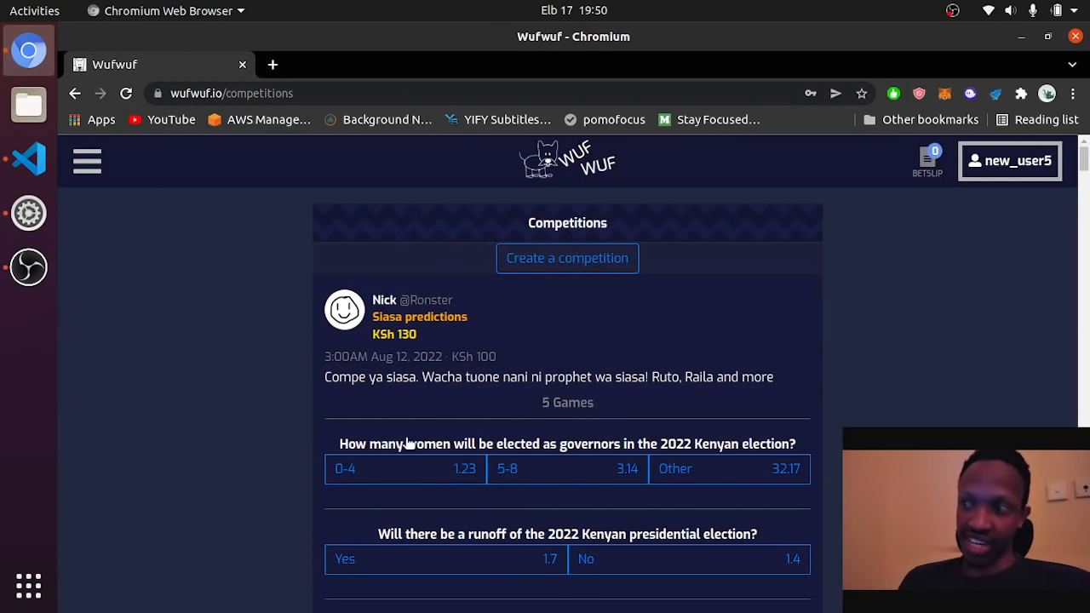